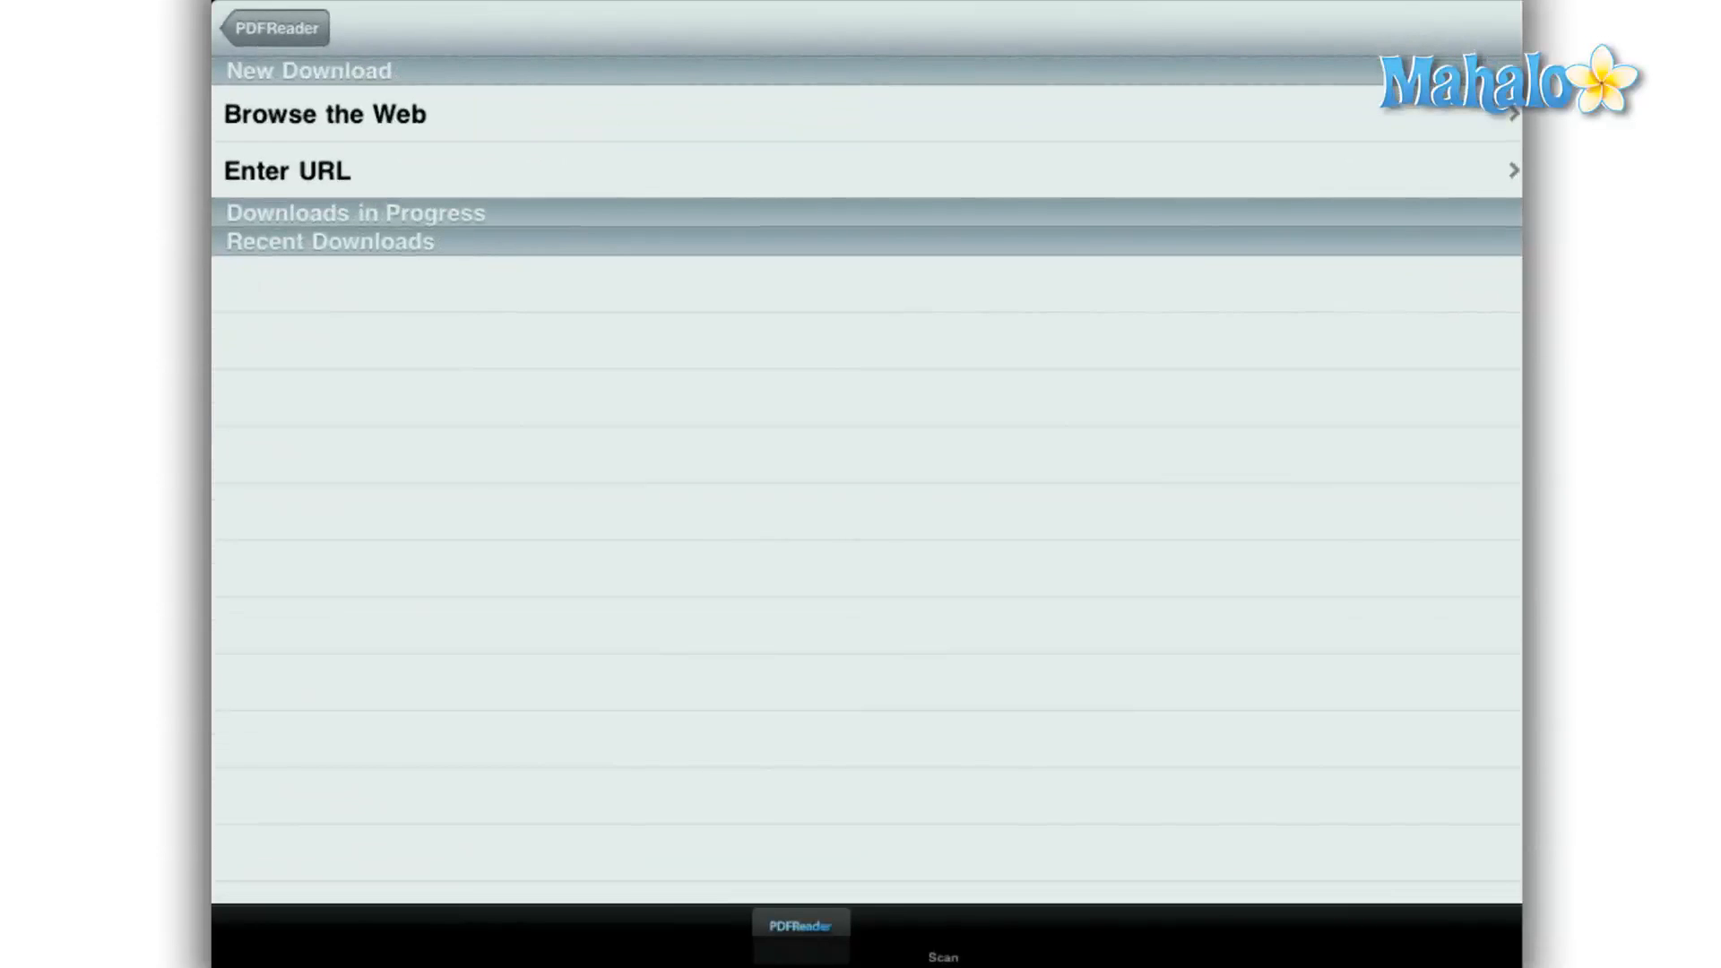
# - Visit the Enter URL download field, then scroll through the PDF transfer instructions
pyautogui.click(287, 171)
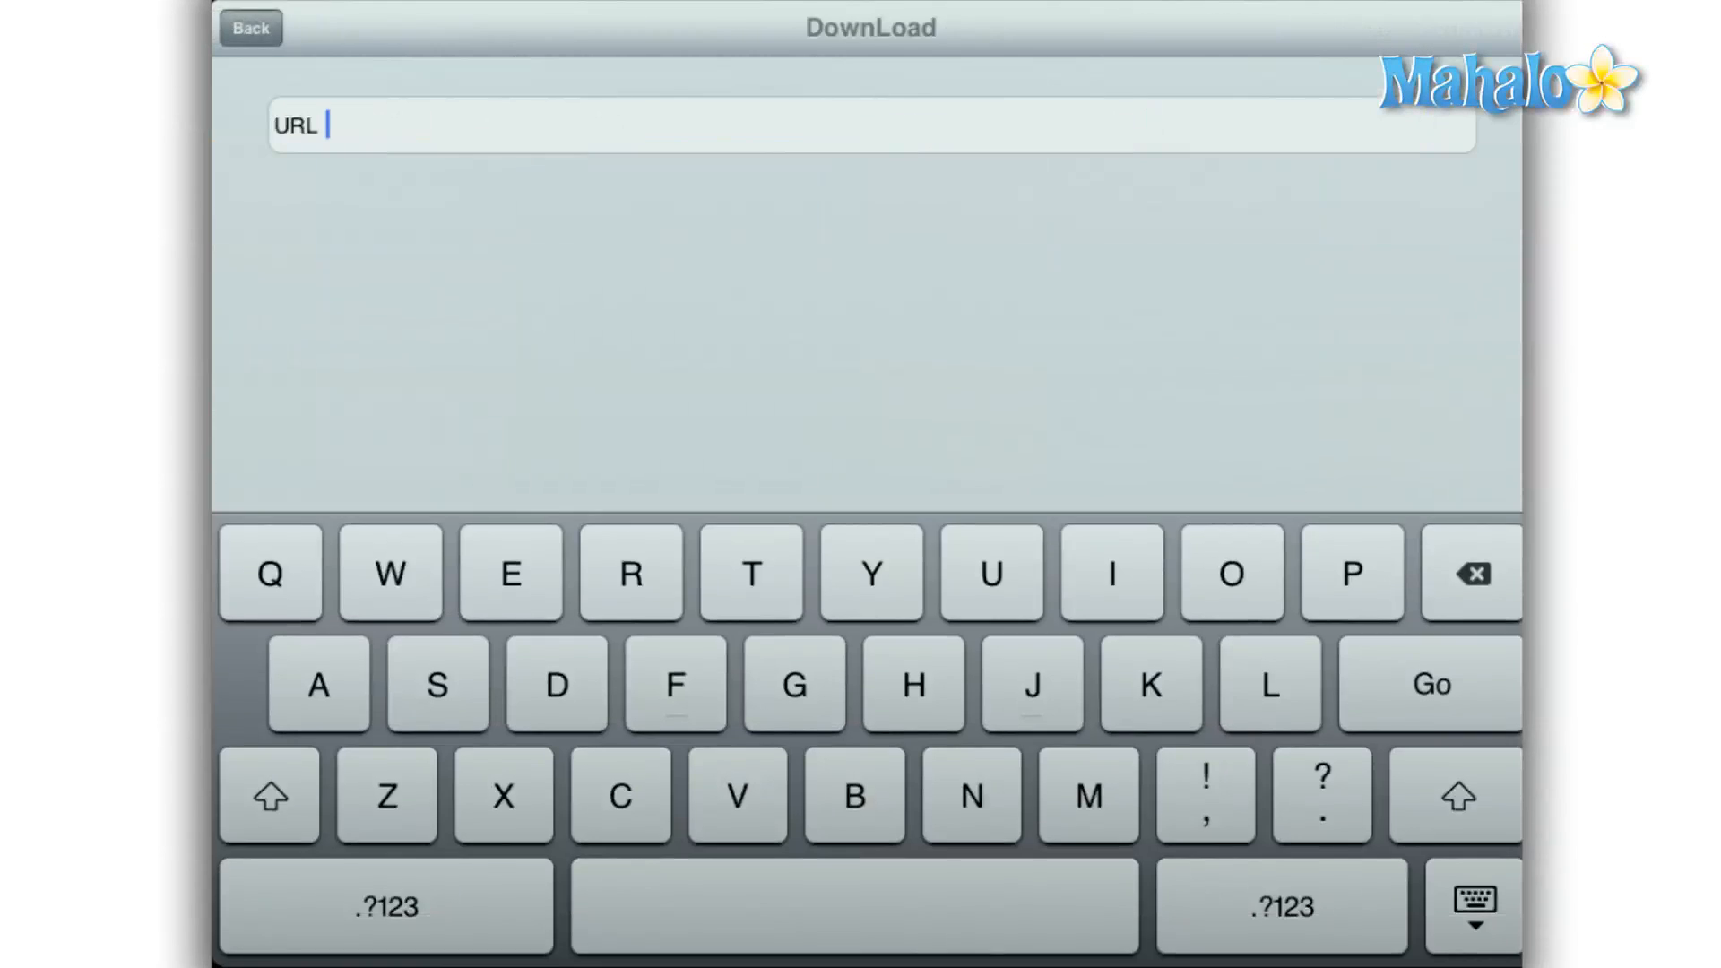
pyautogui.click(249, 28)
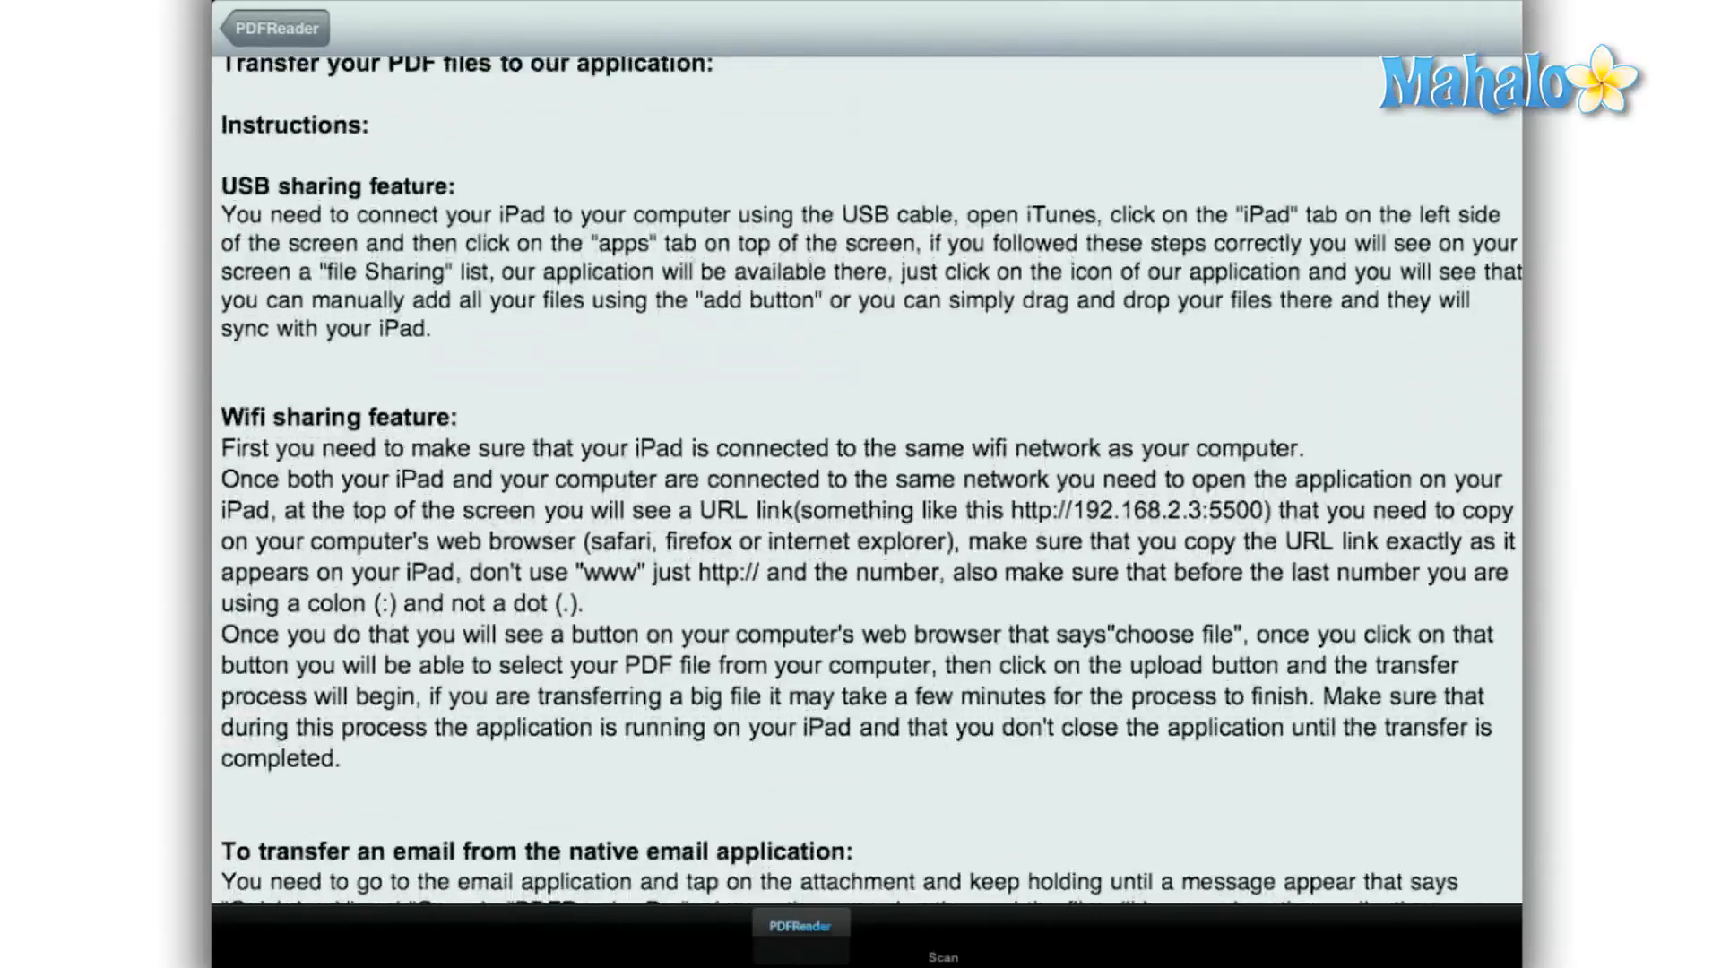
pyautogui.scroll(-3)
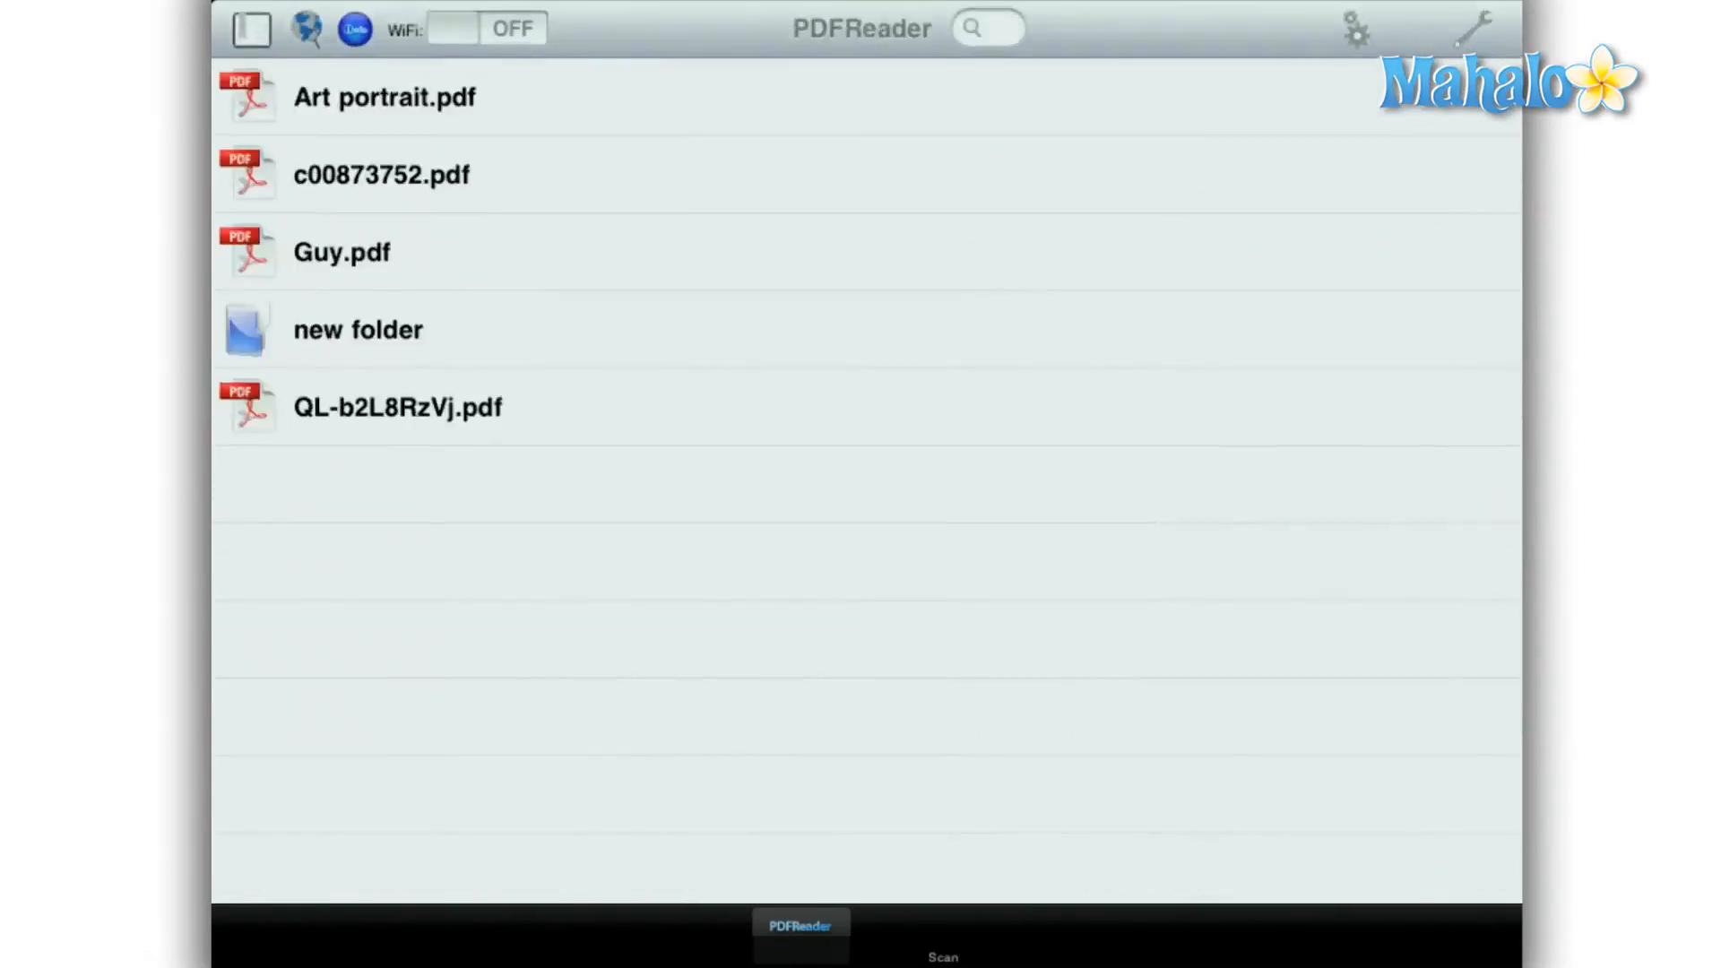
# - Search the library for Guy, then Chee, and select c00873752.pdf in edit mode
pyautogui.write('Guy')
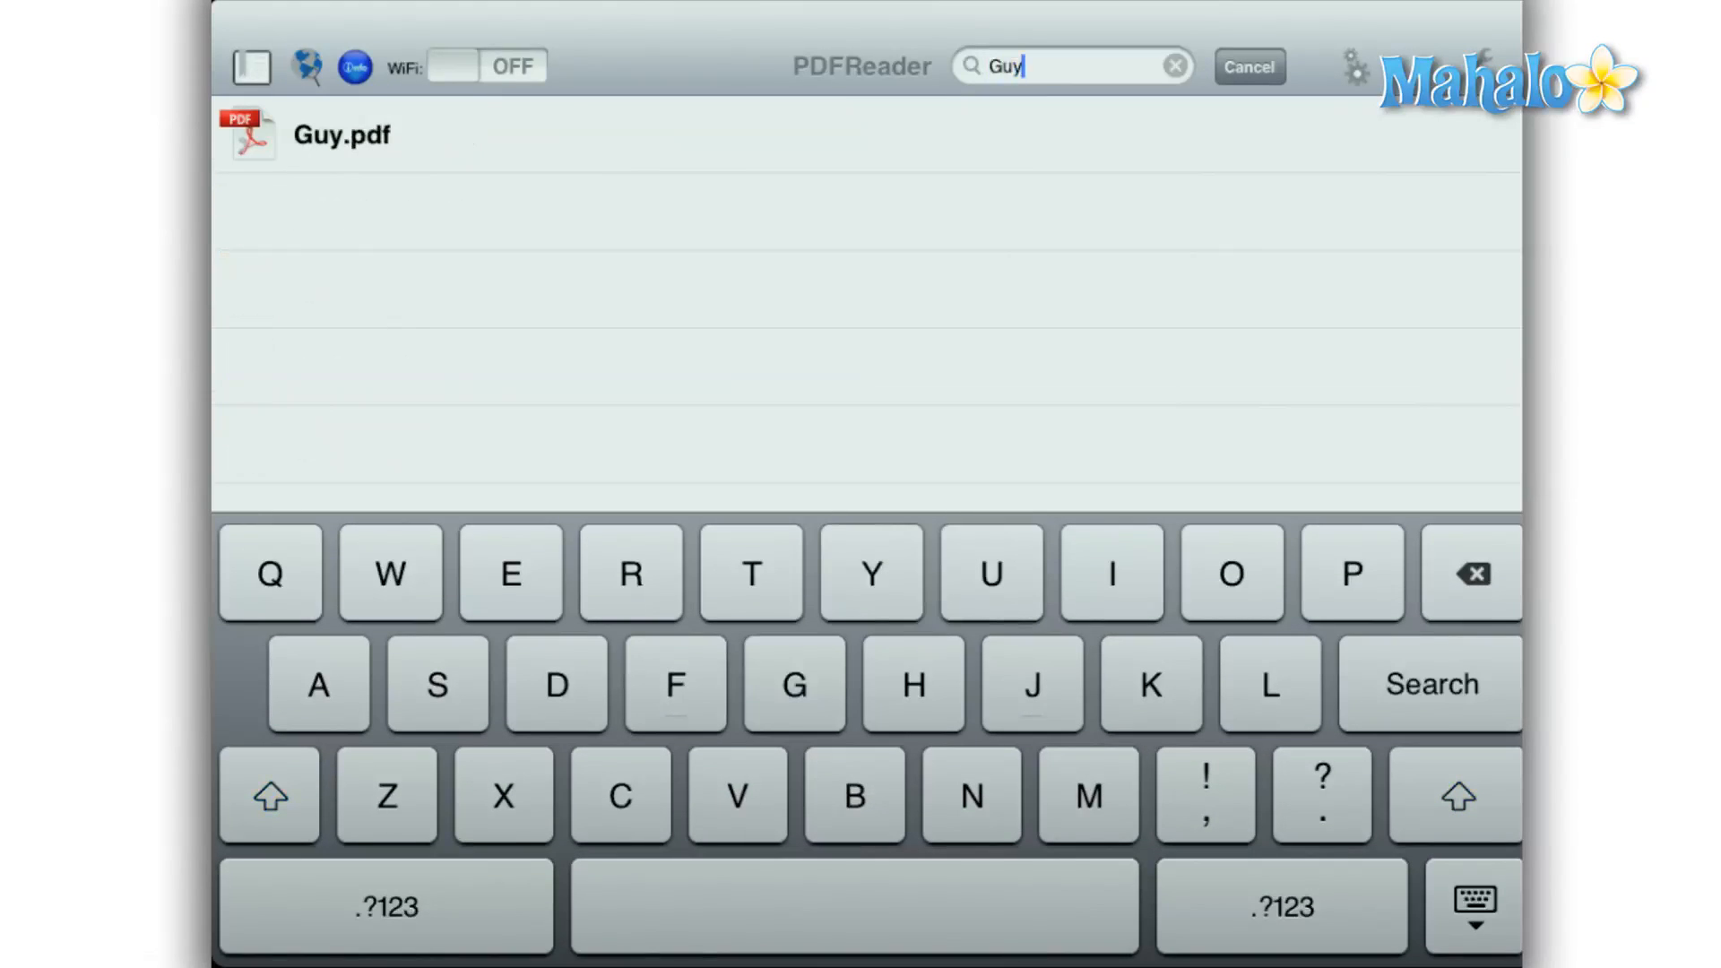
pyautogui.click(1174, 65)
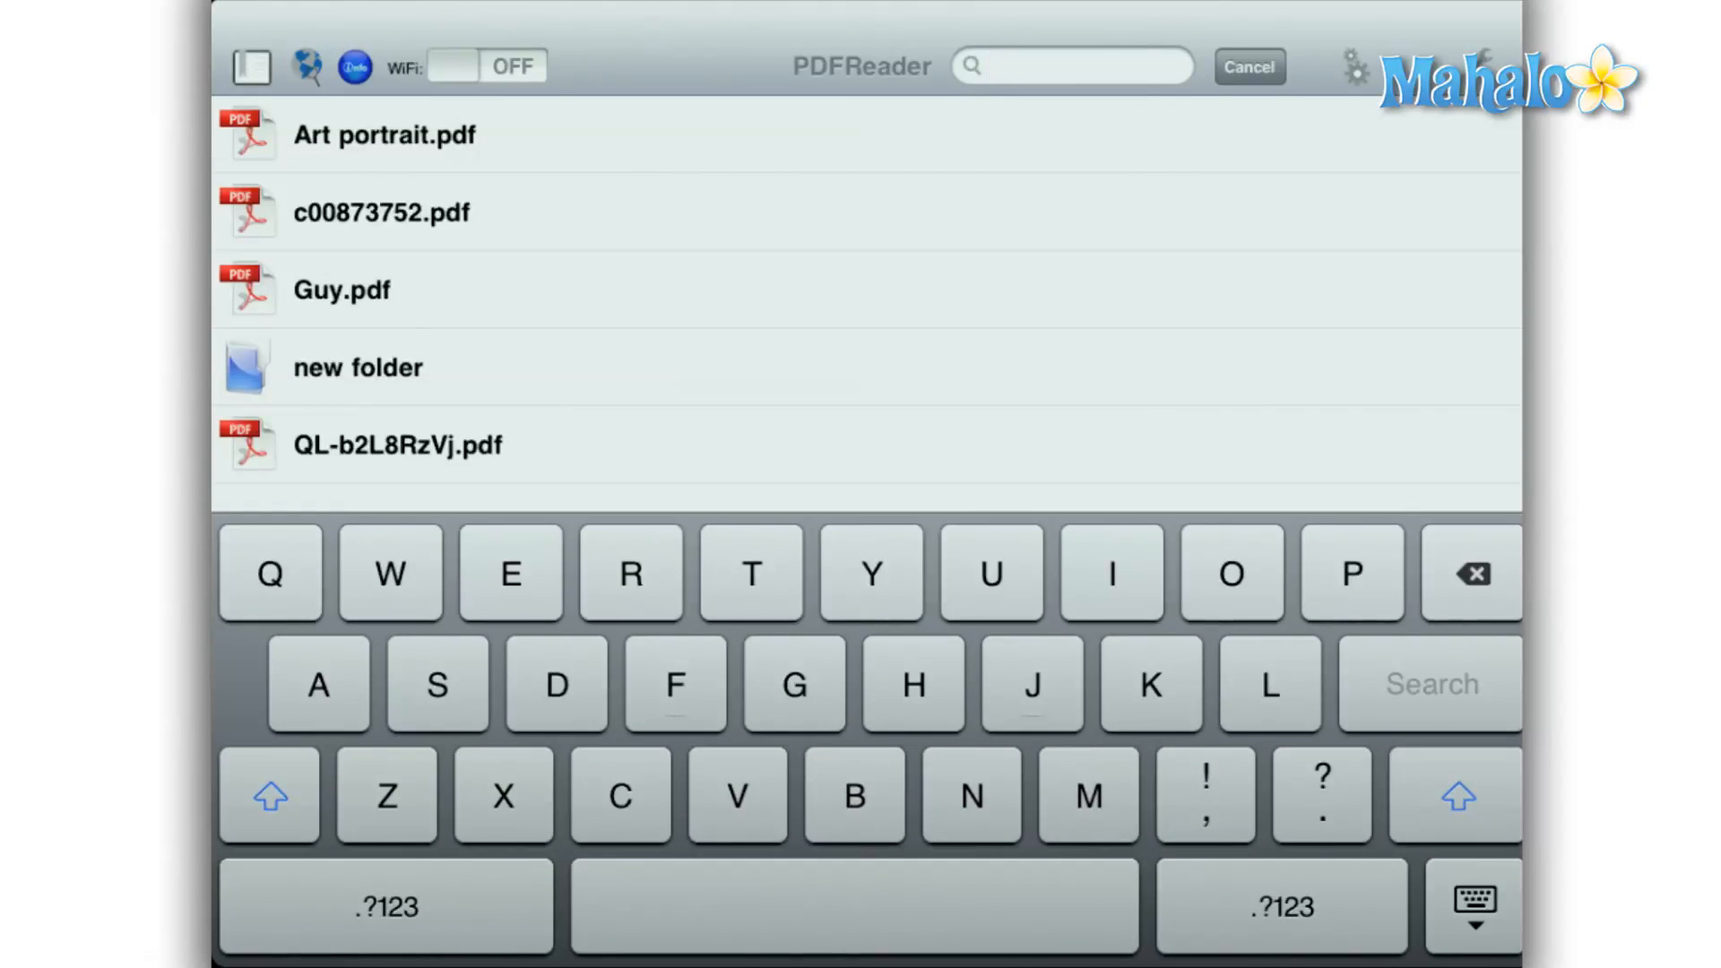
pyautogui.write('Chee')
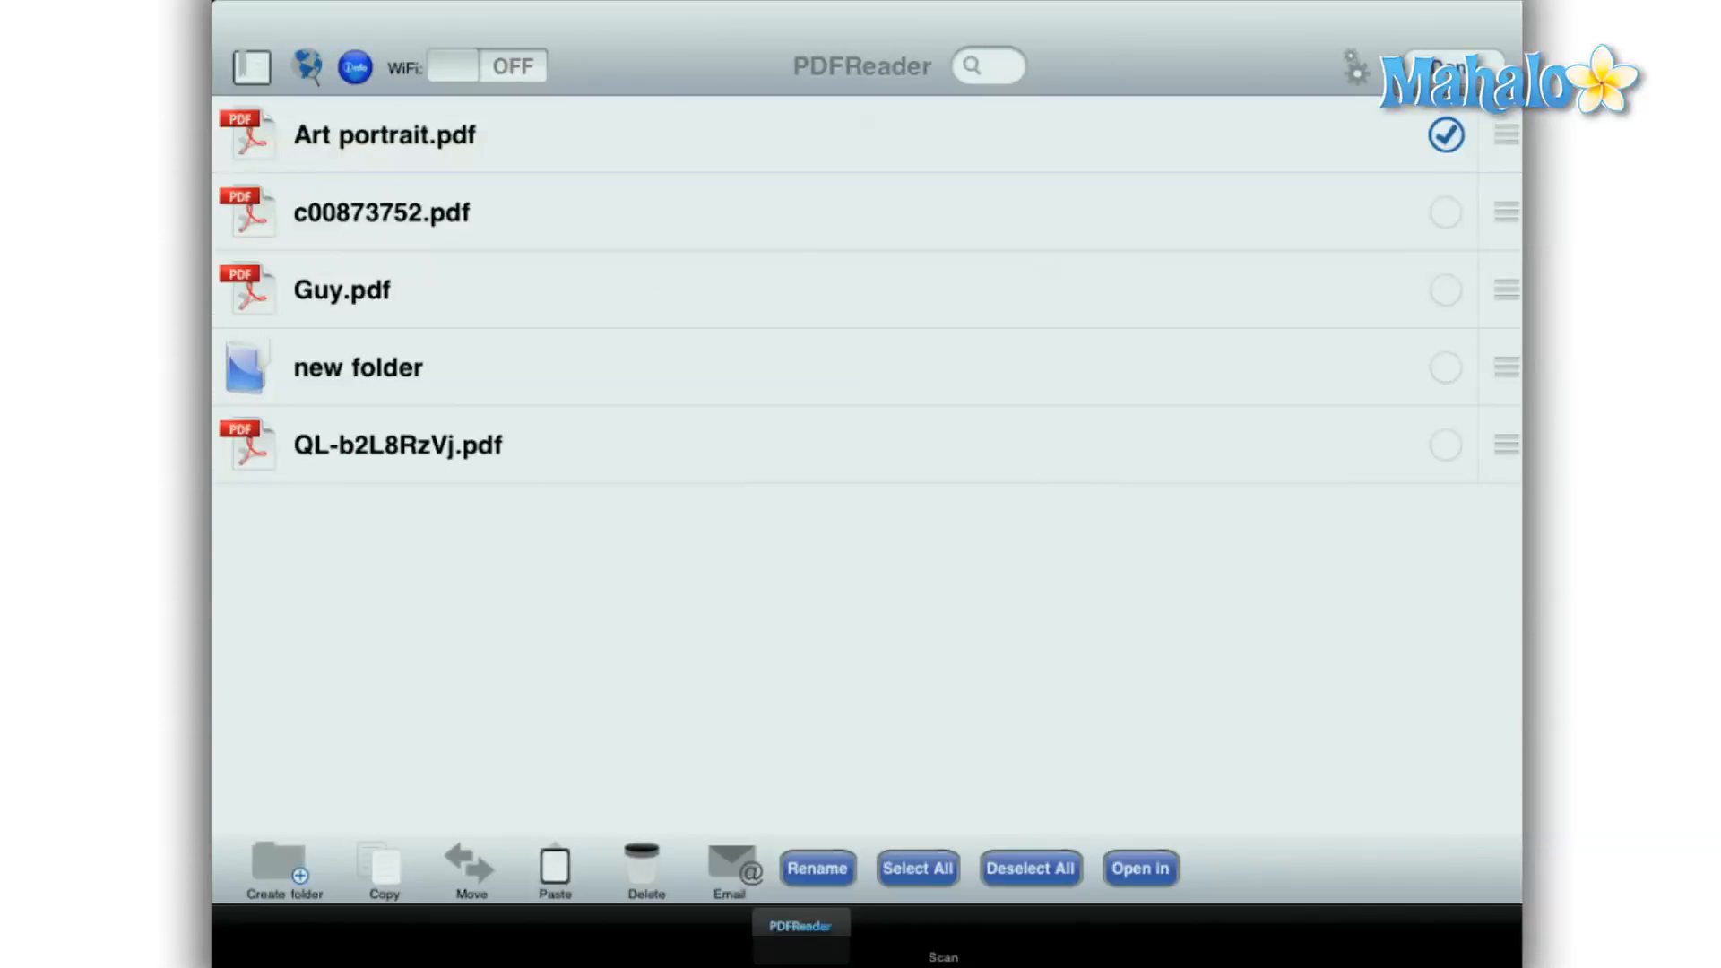
pyautogui.click(1445, 212)
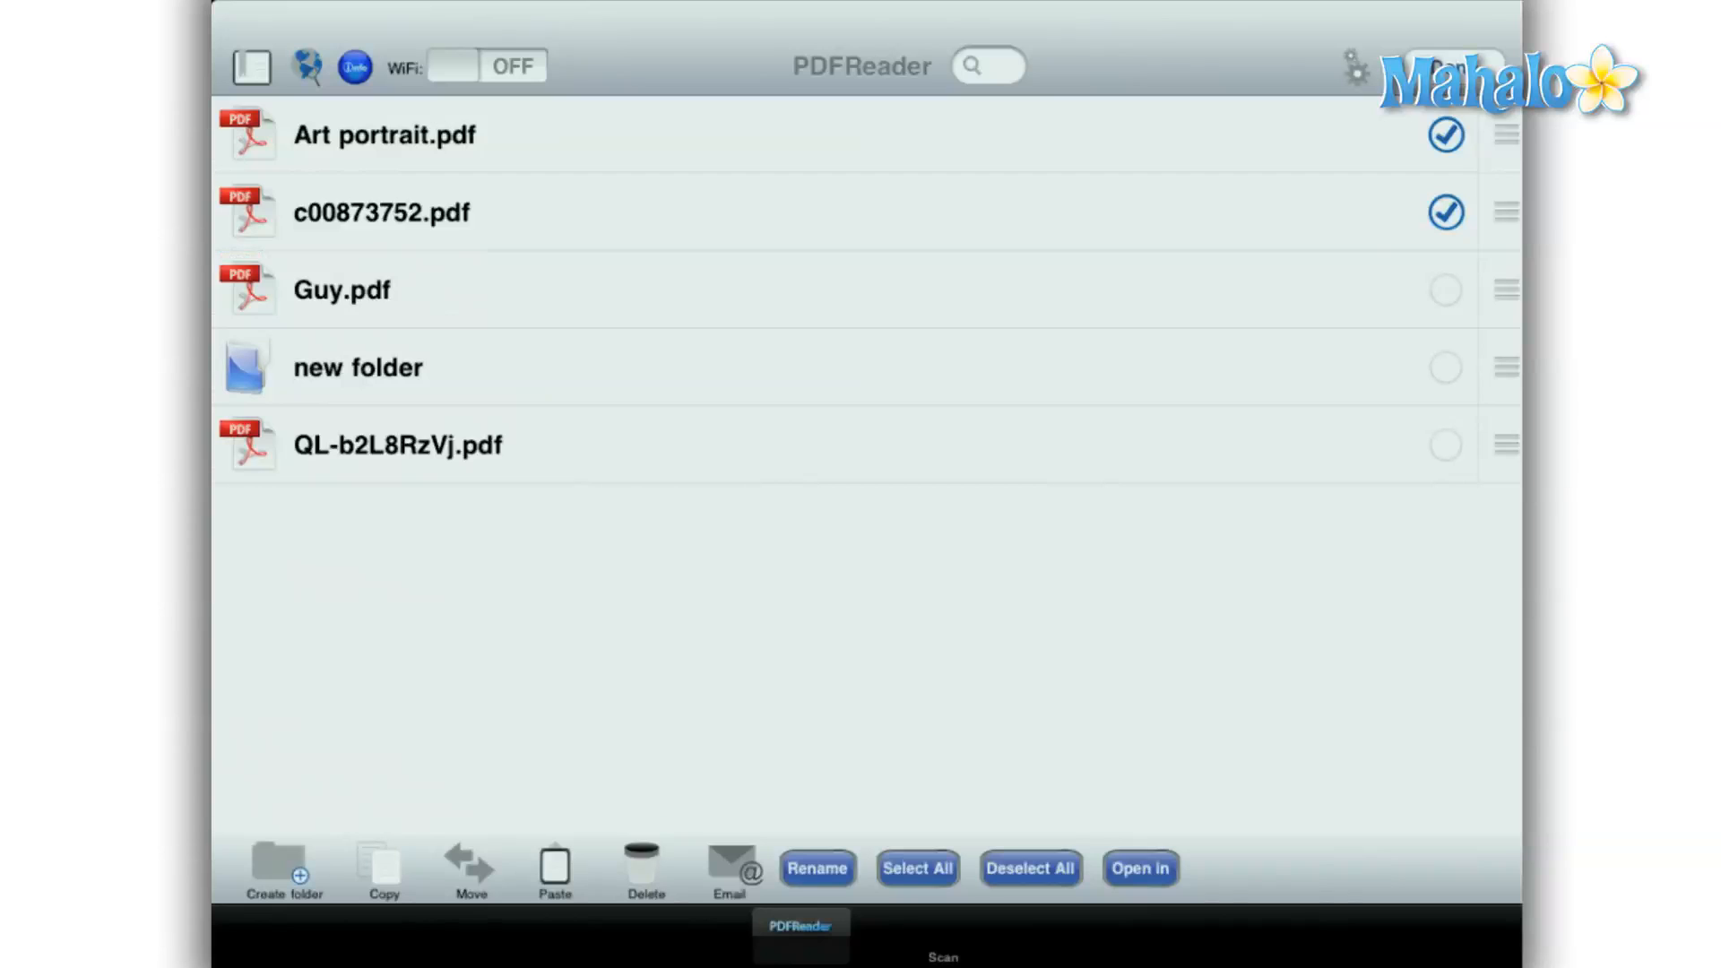
pyautogui.click(1028, 869)
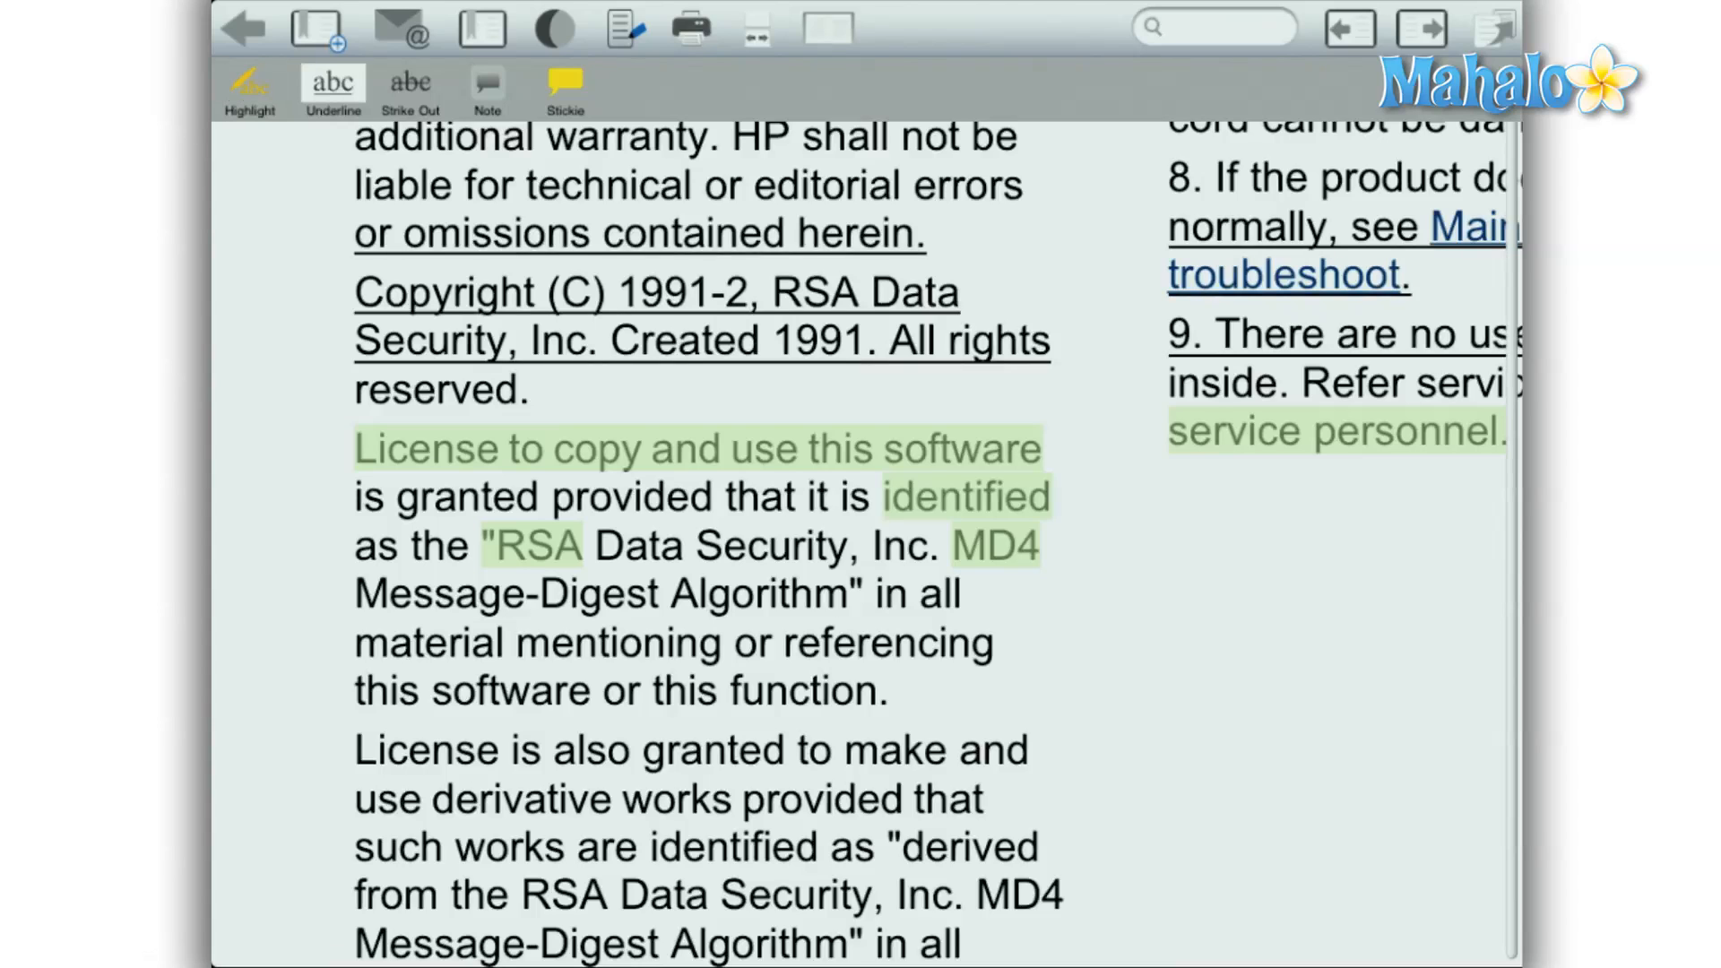
# - Change the annotation tool from Underline to Strike Out for the licence passage
pyautogui.click(410, 90)
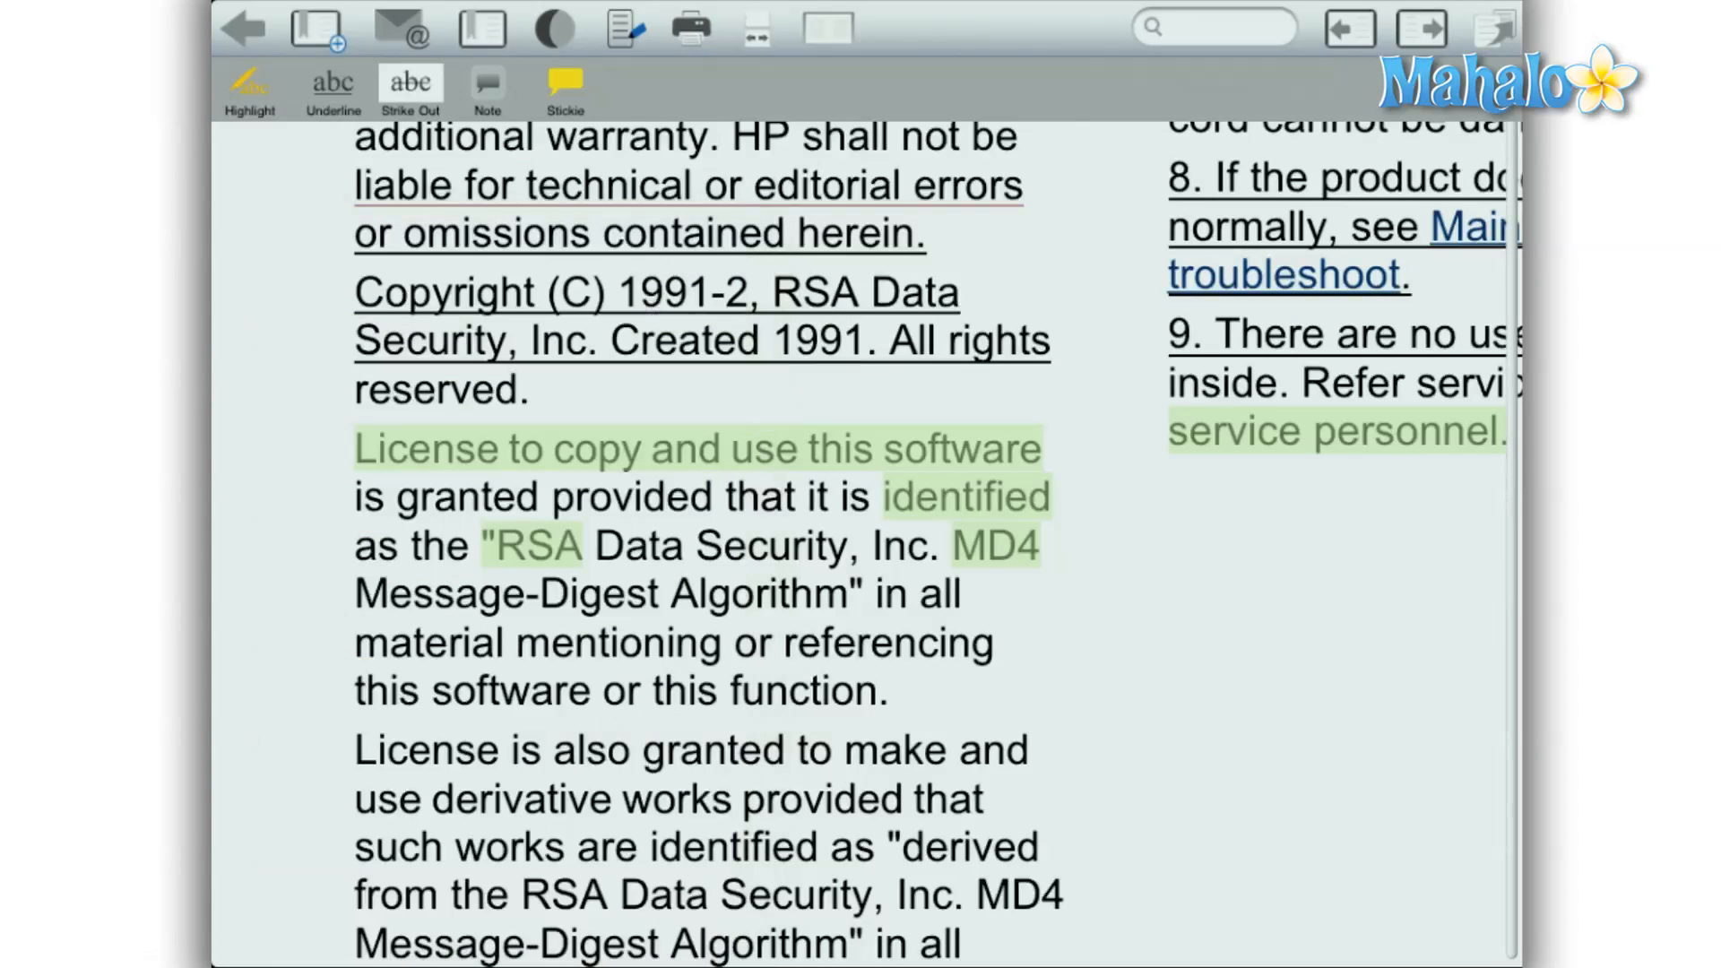
pyautogui.click(563, 89)
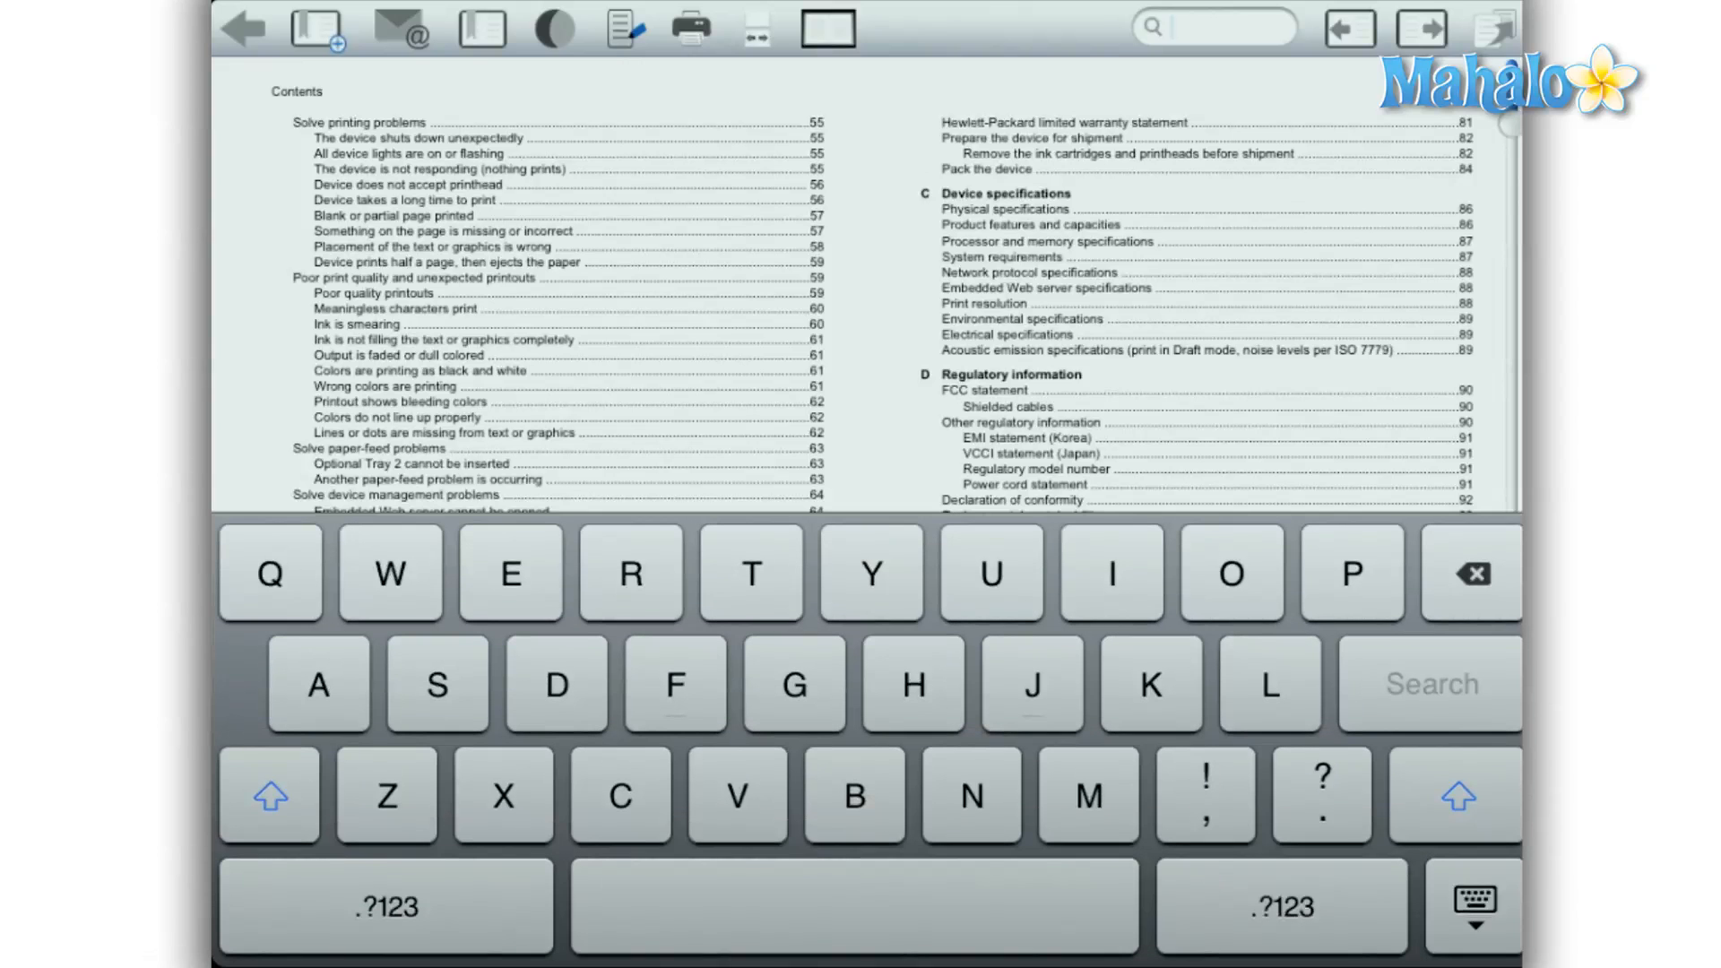
# - Run an in-document search of the HP manual for 'Product'
pyautogui.write('Product')
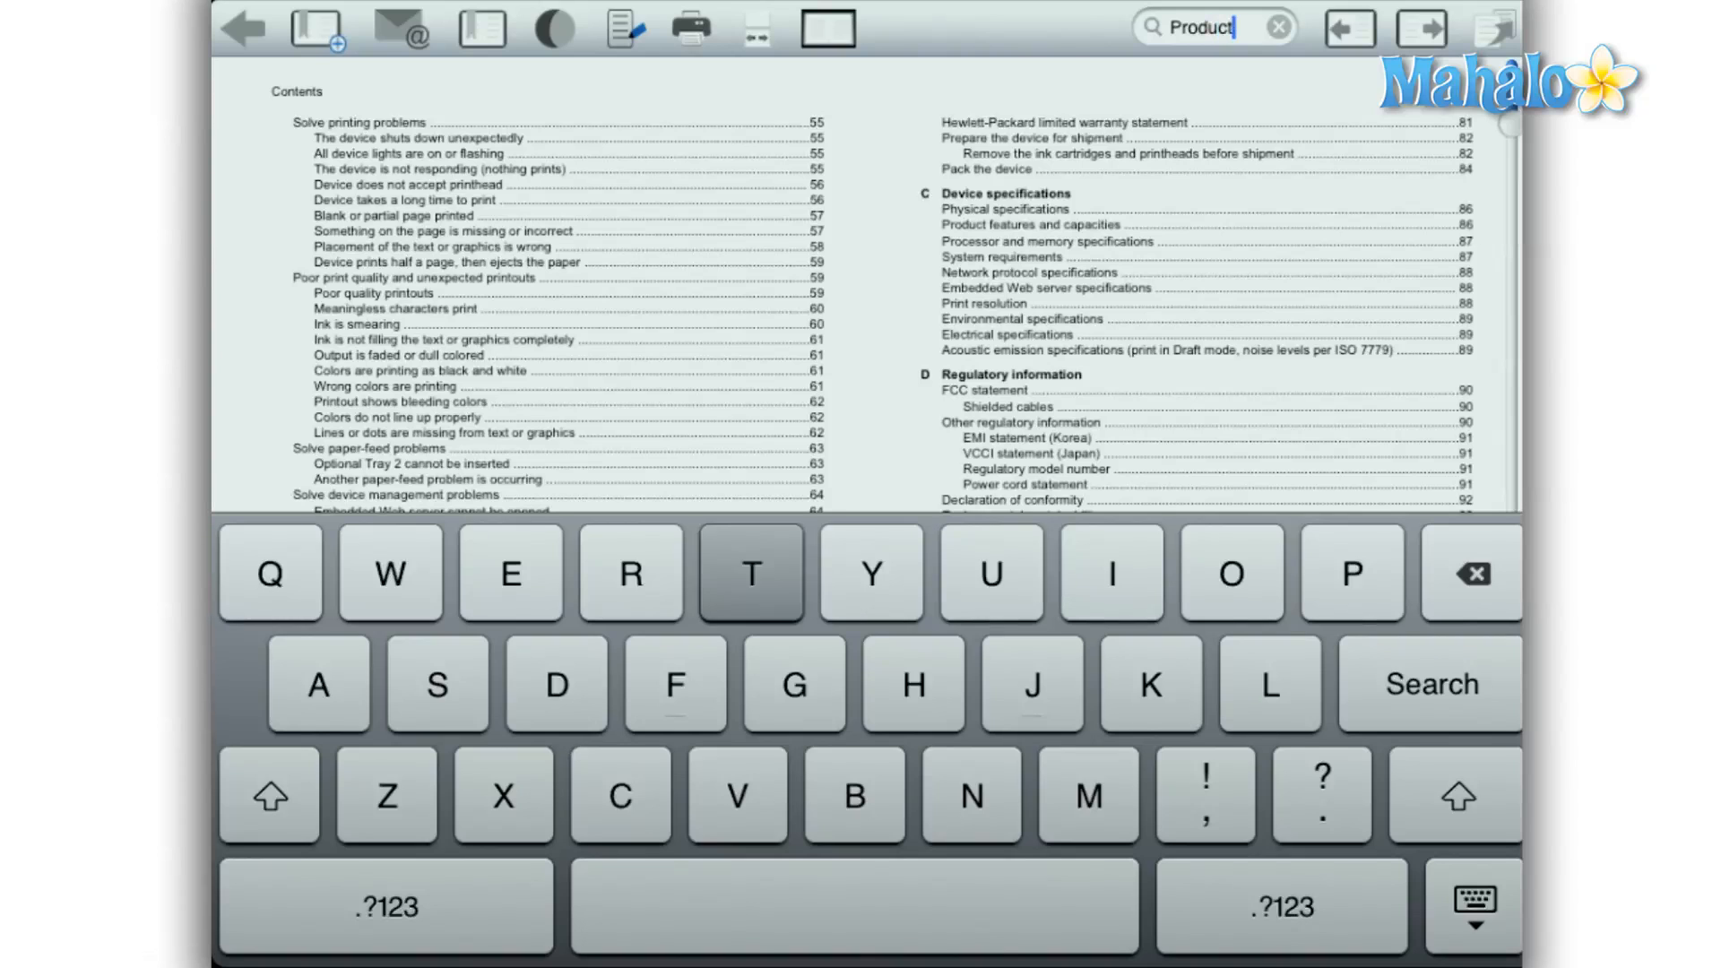
pyautogui.click(1428, 684)
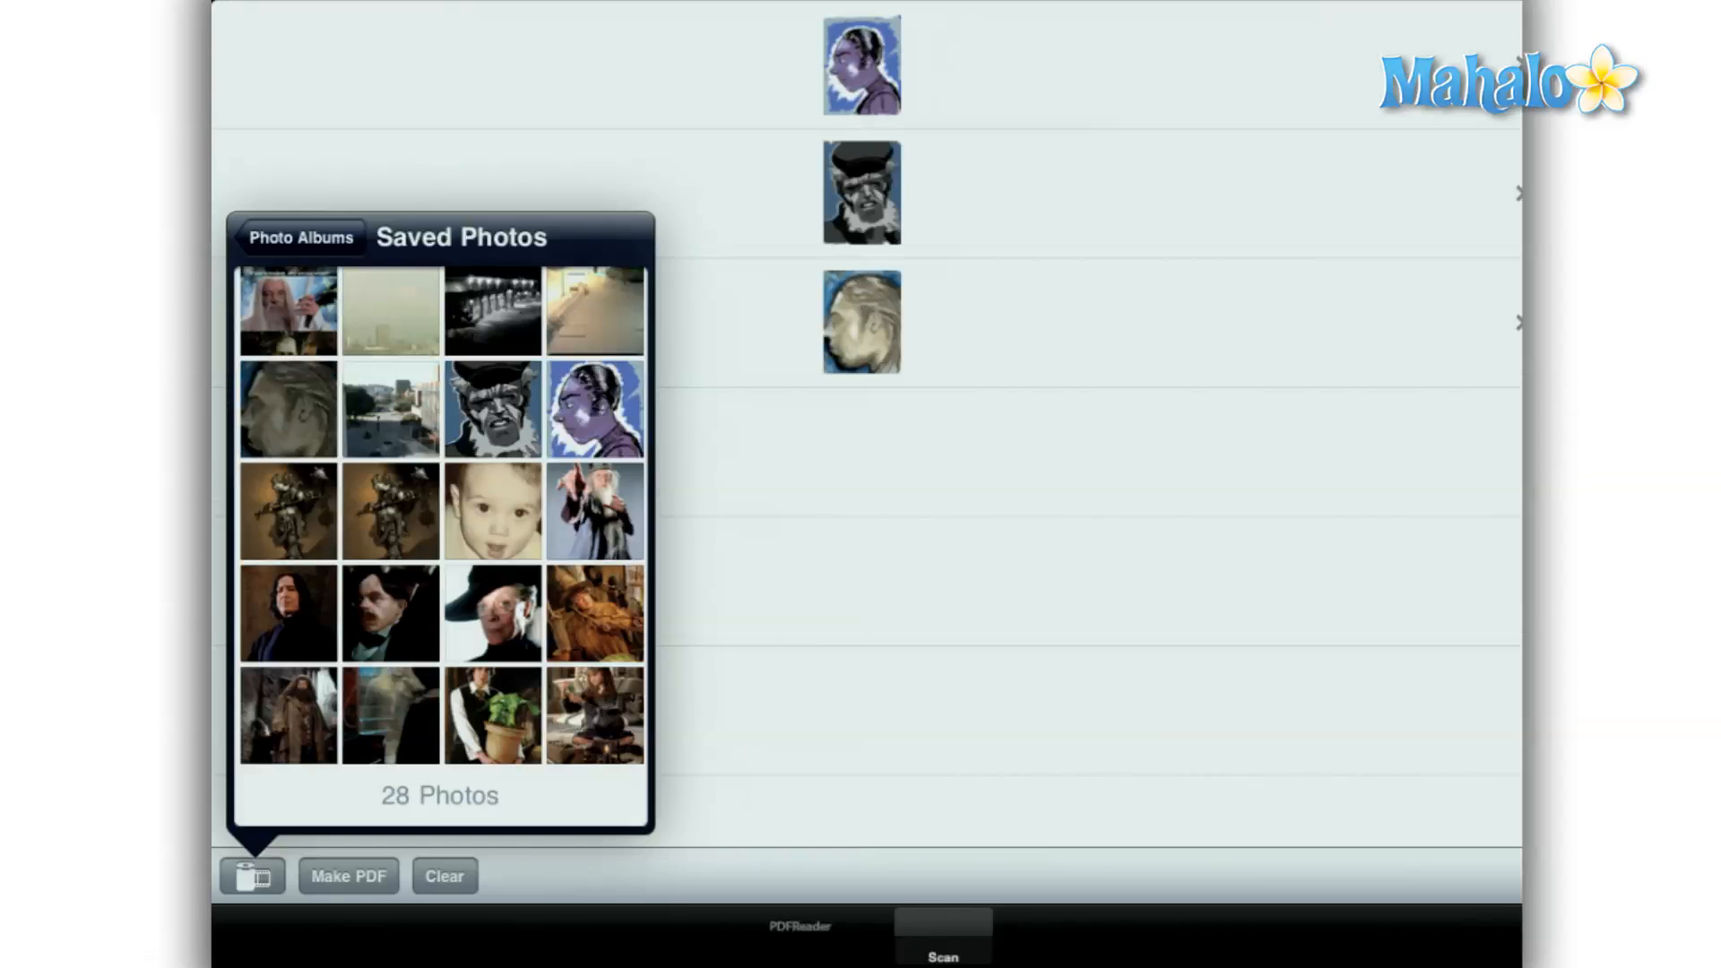
# - Close Saved Photos and make the three portraits into a PDF named 'Art picture'
pyautogui.click(250, 875)
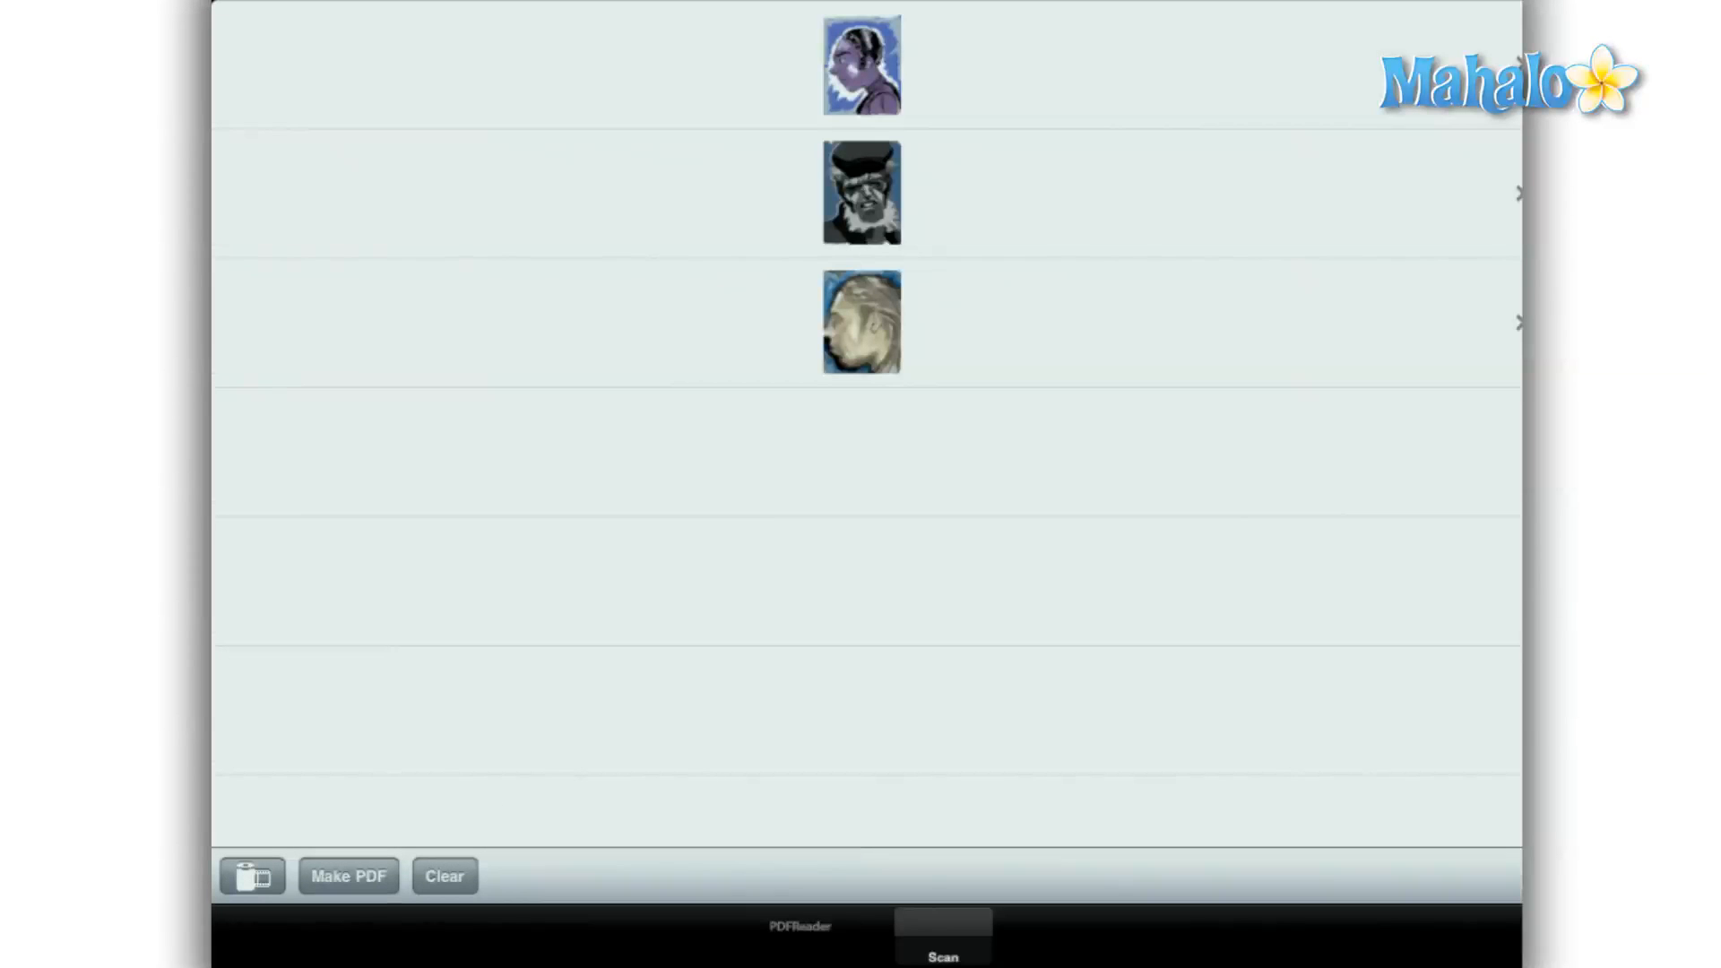
pyautogui.click(348, 876)
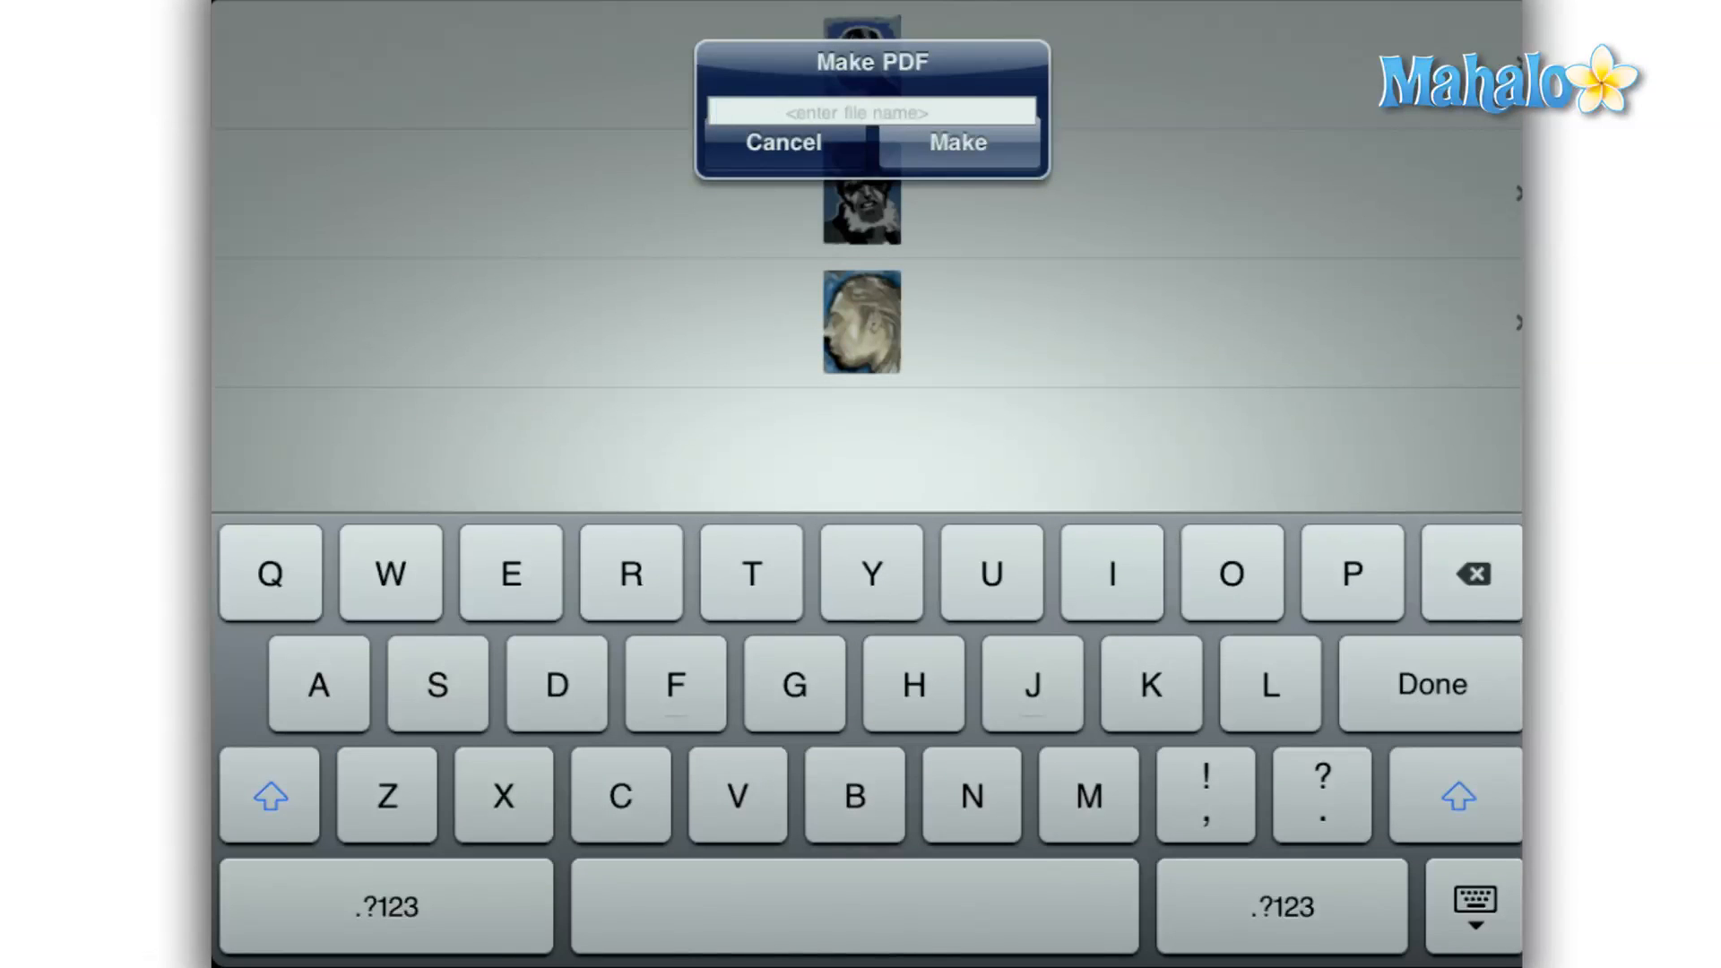
pyautogui.write('Art picture')
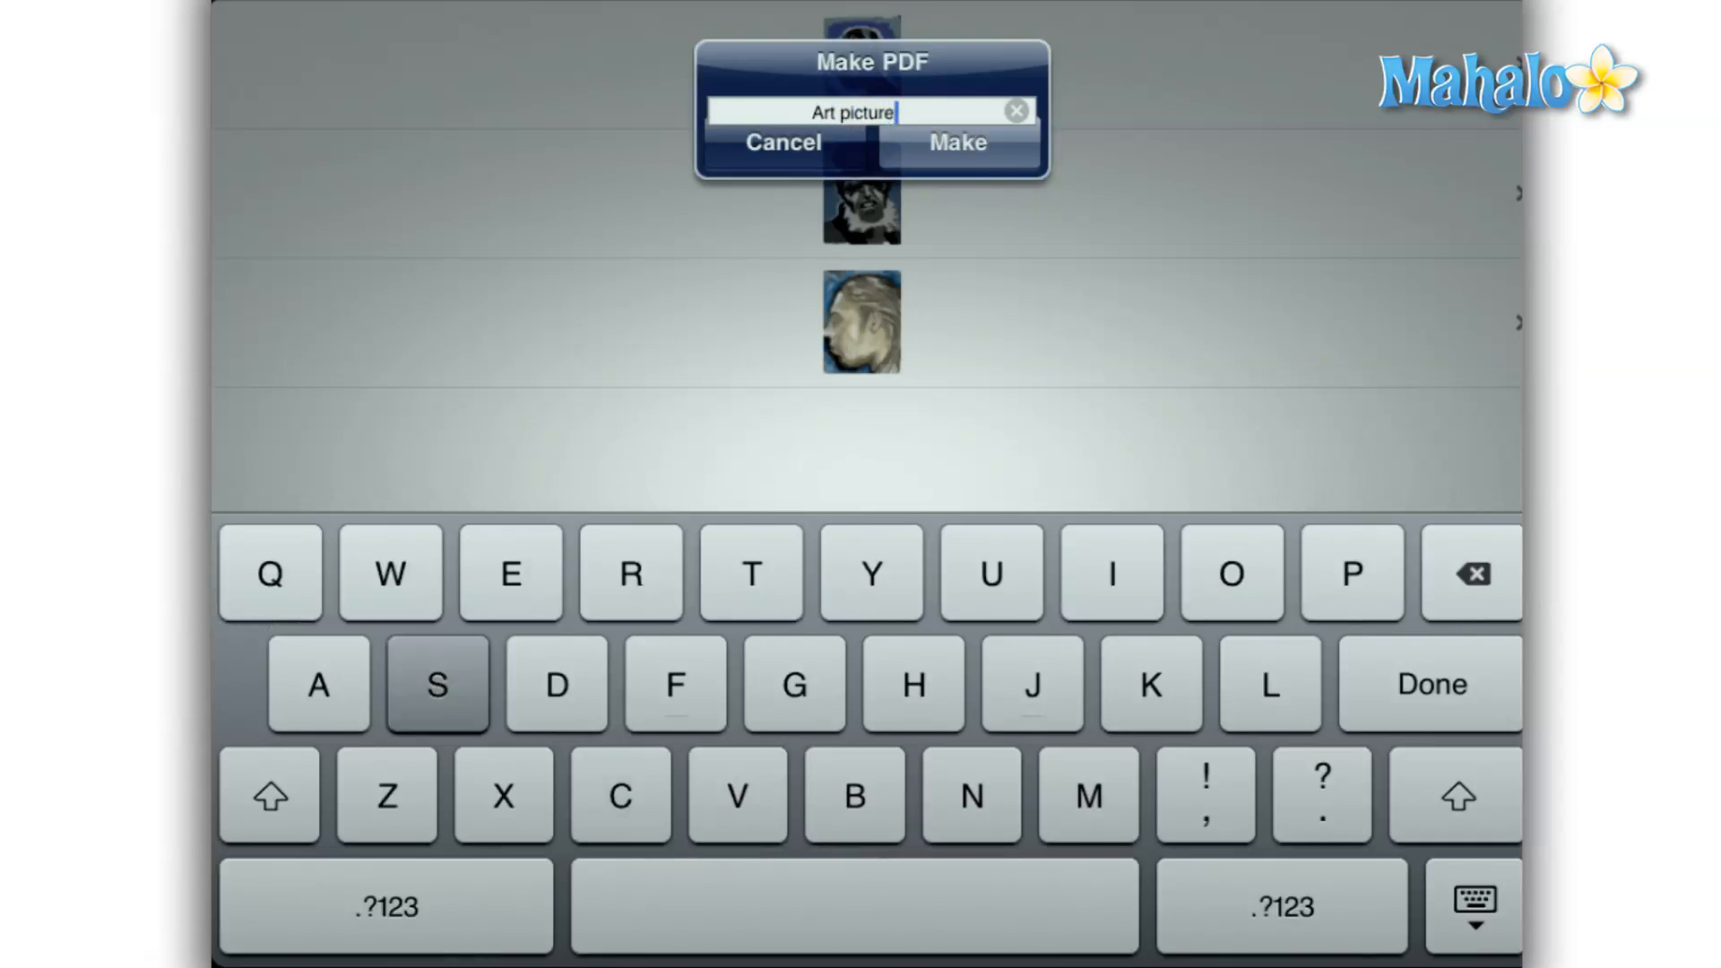
pyautogui.click(954, 142)
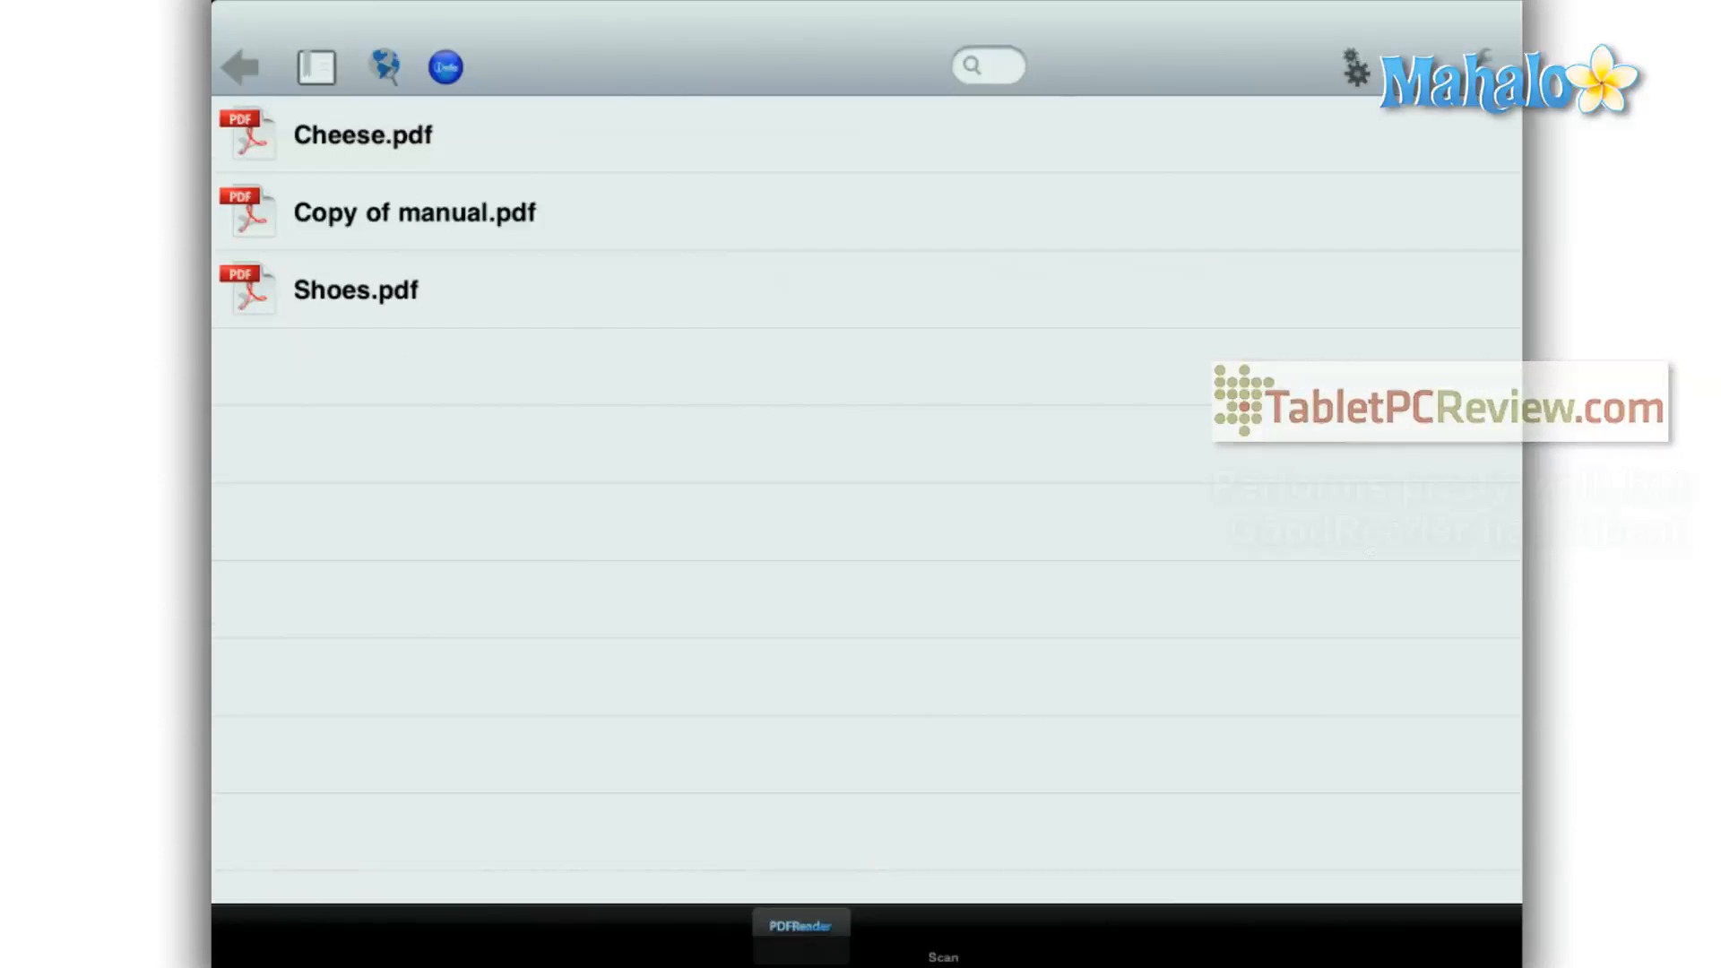
pyautogui.click(1353, 65)
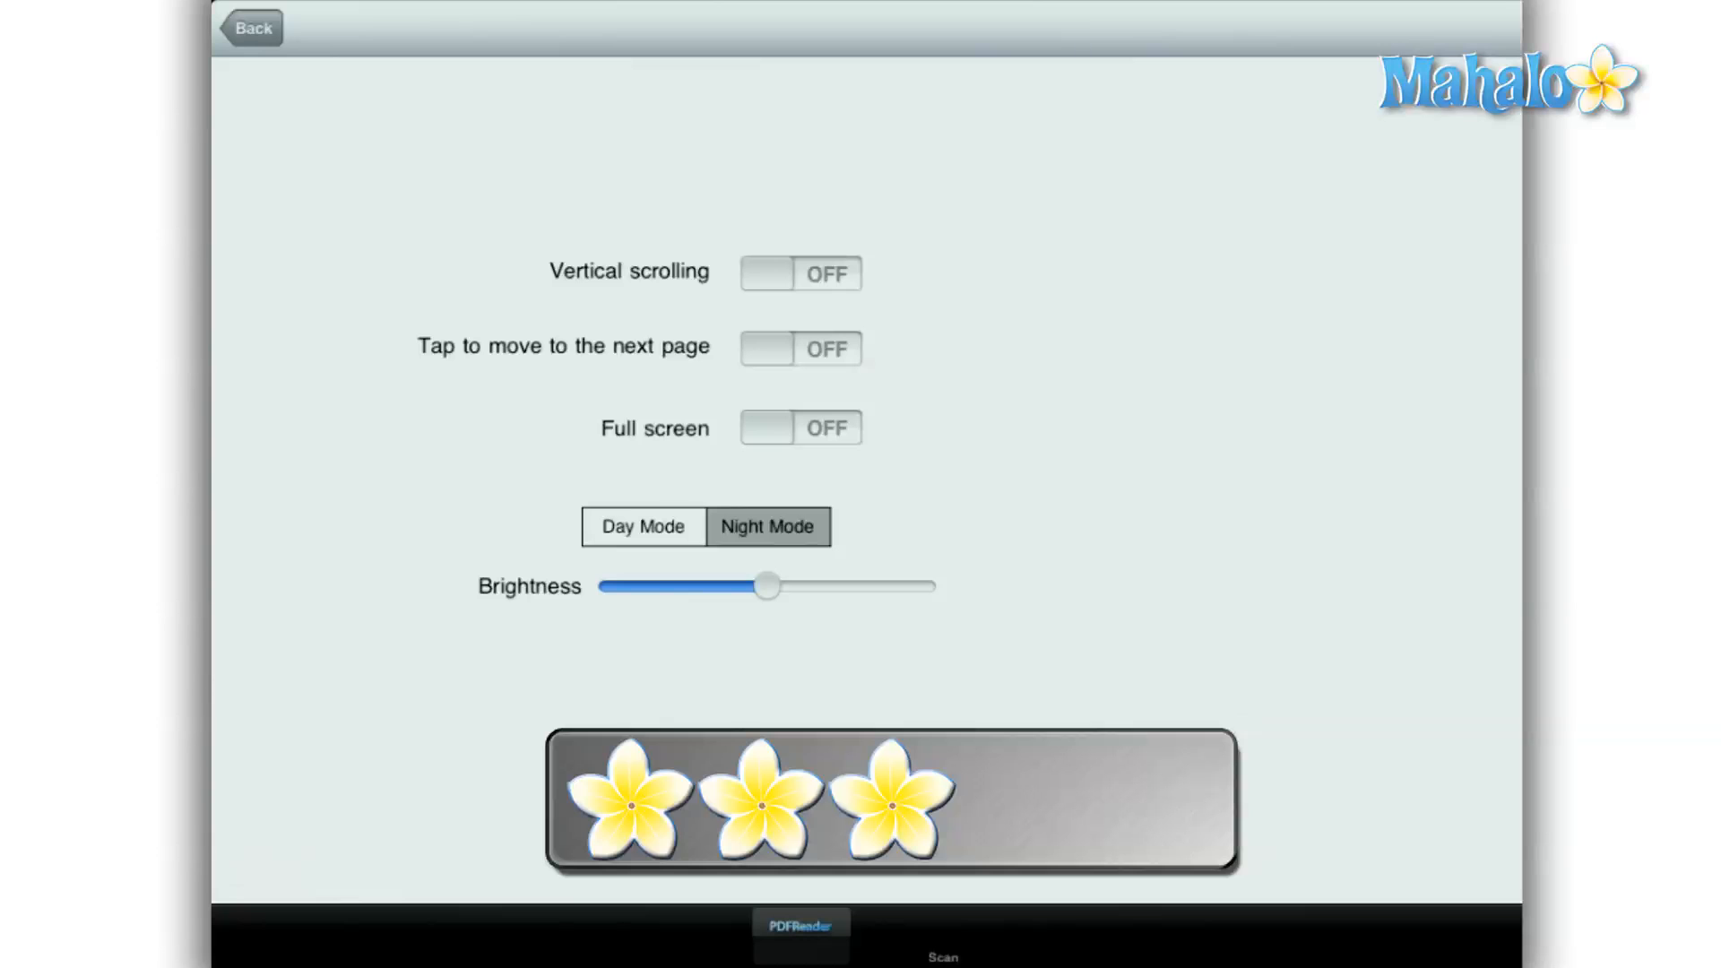
pyautogui.click(251, 27)
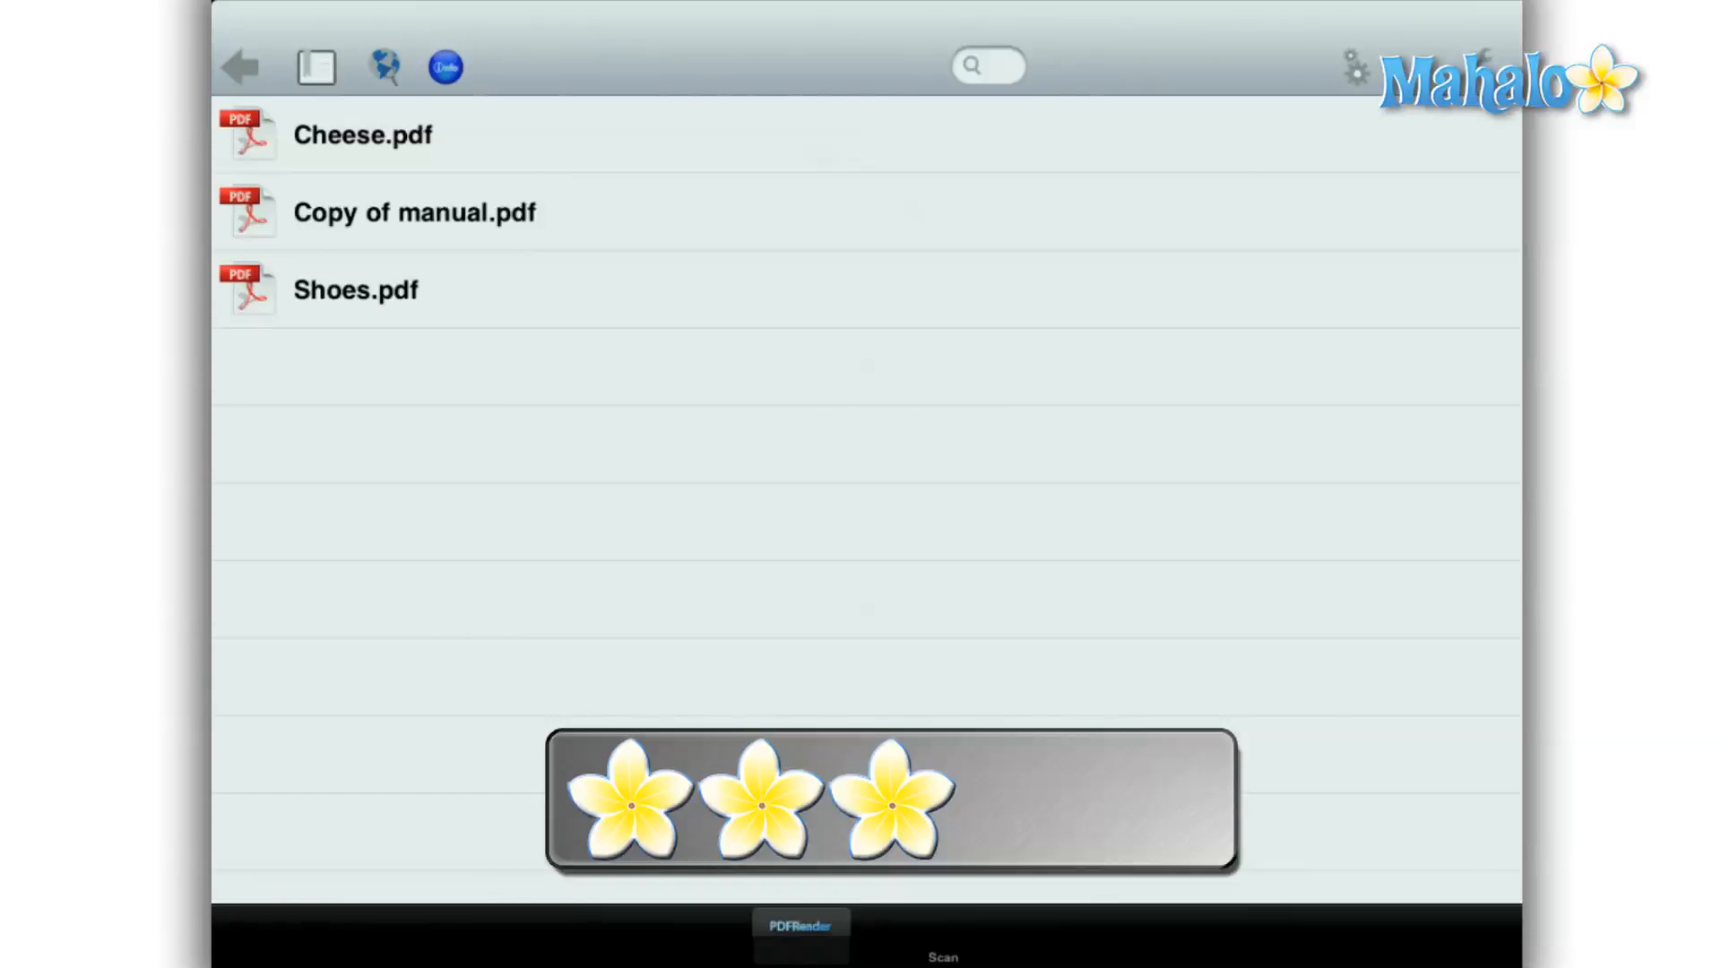